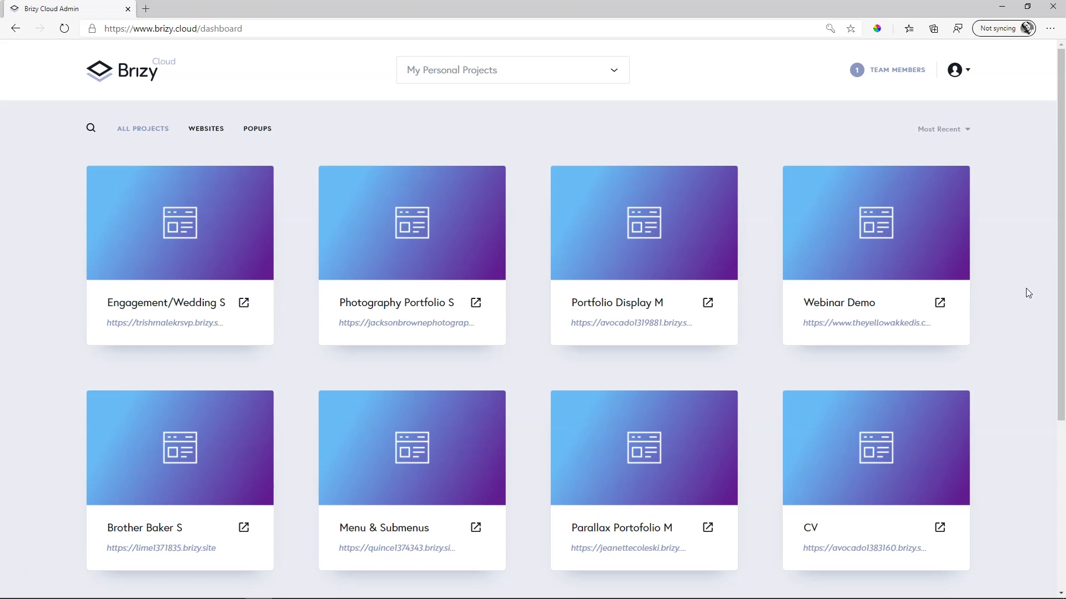
Back out of creating a new project and open Menu & Submenus for editing instead
scroll(down, 3)
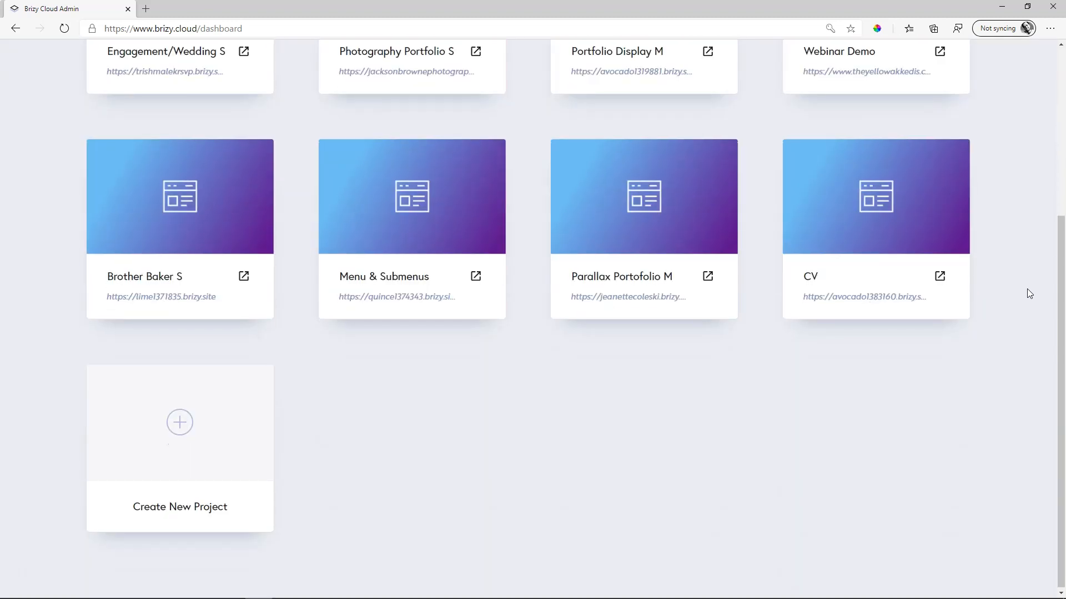
click(179, 422)
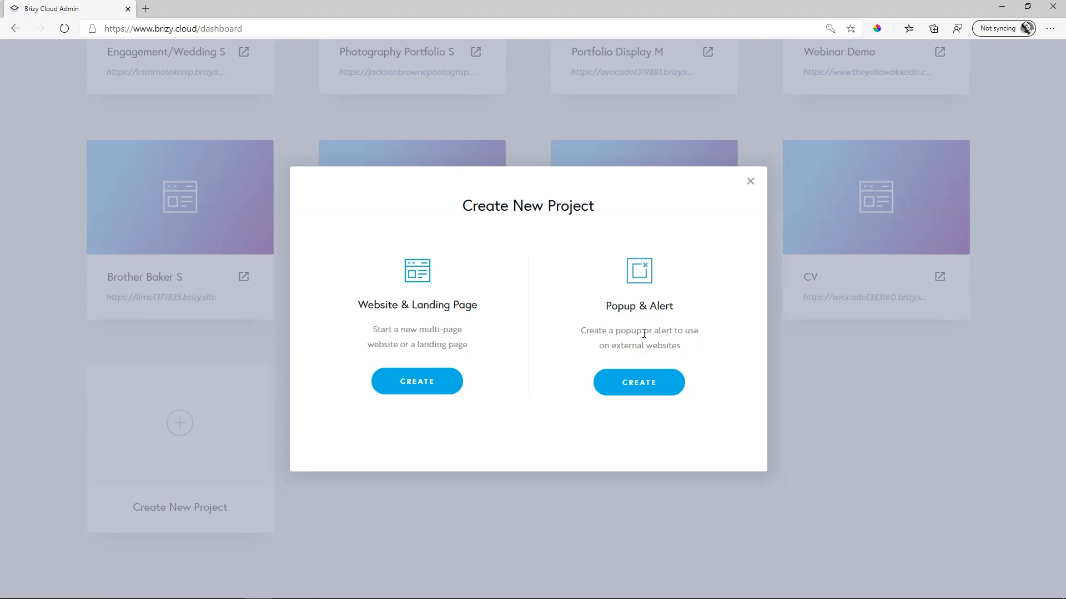
click(750, 181)
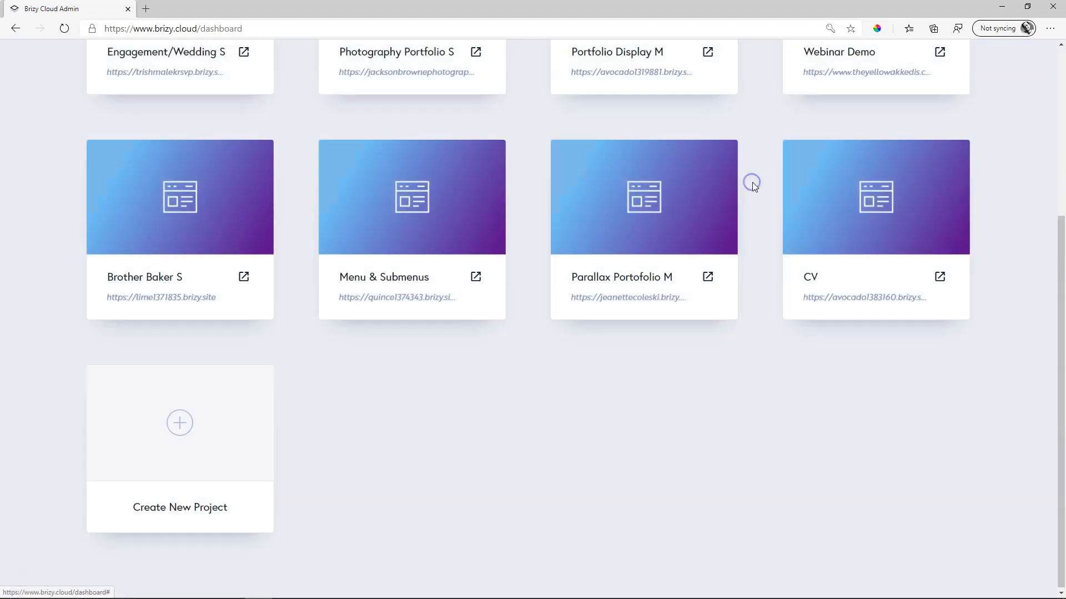
mouse_move(770, 408)
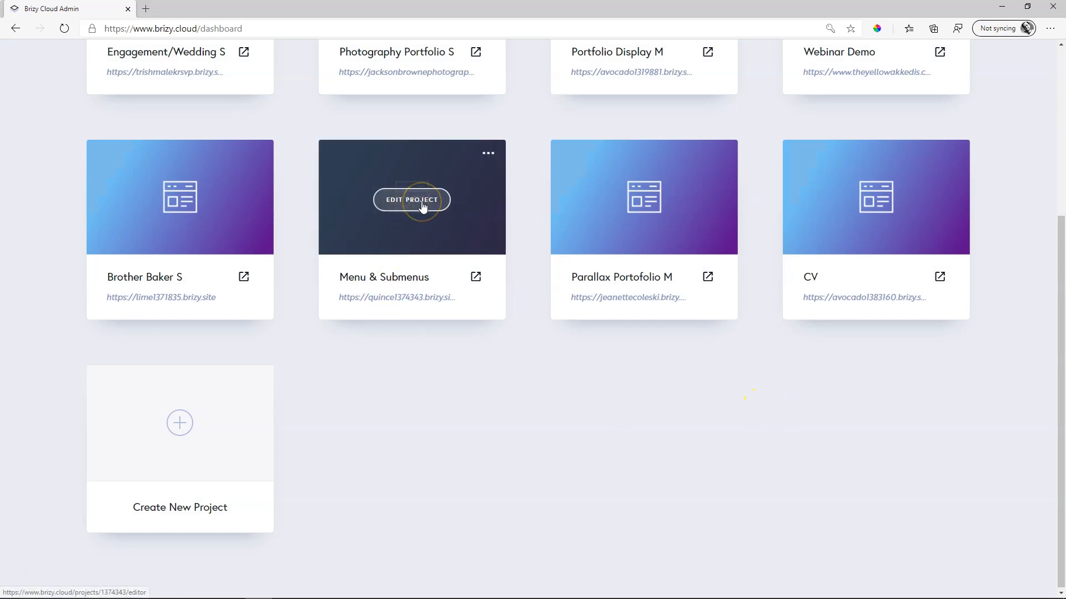
click(411, 198)
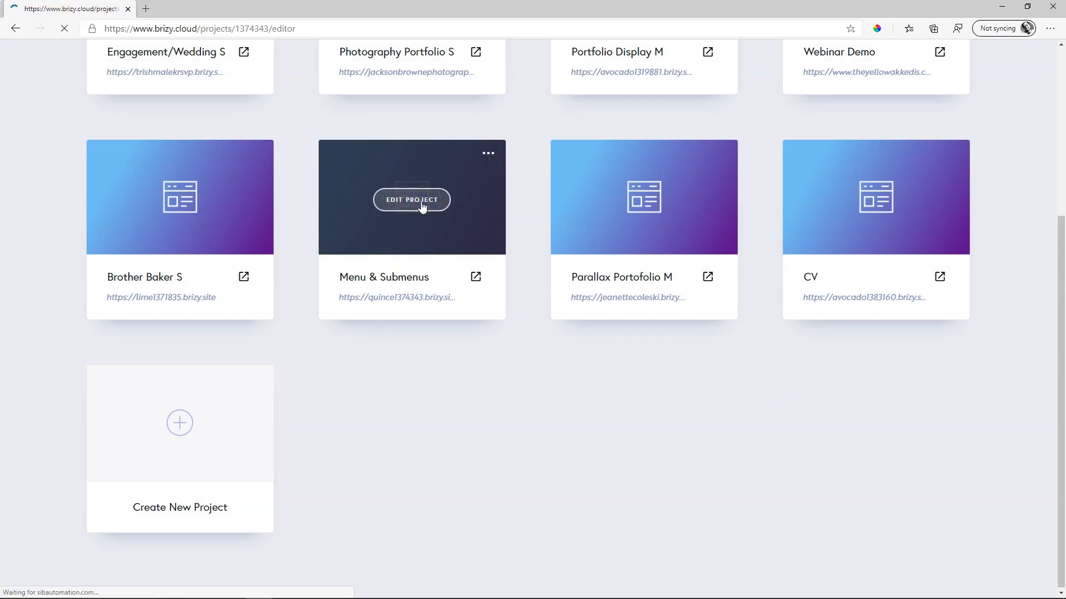
click(410, 200)
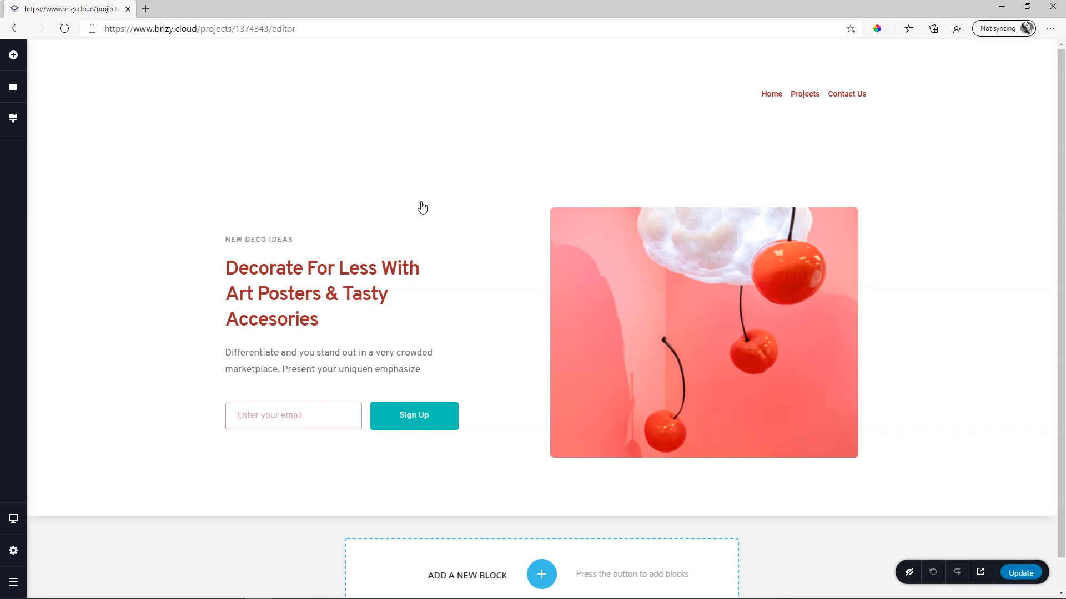
mouse_move(13, 551)
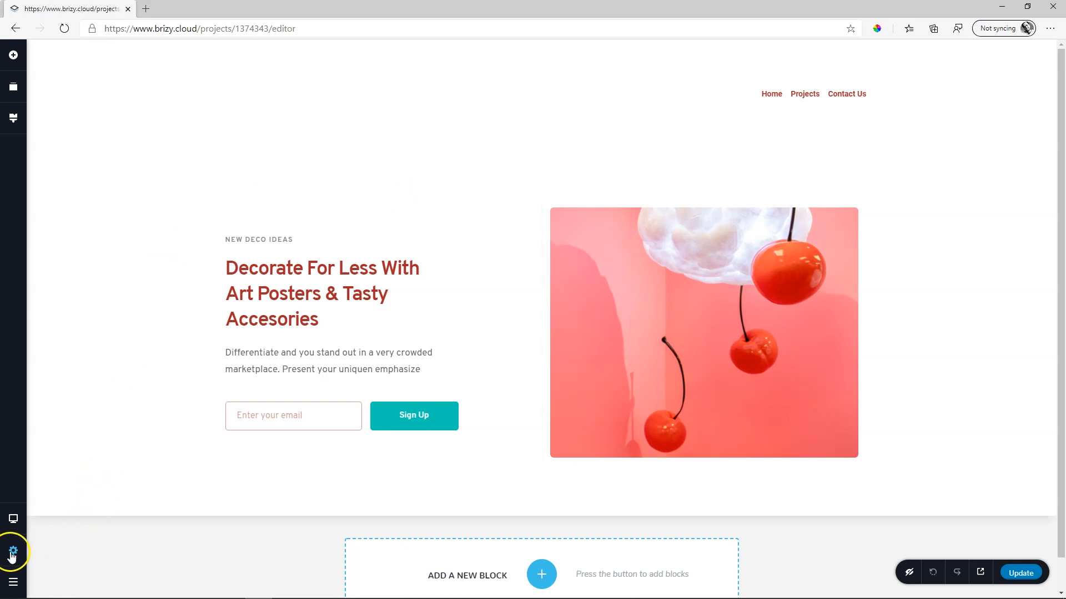
Show the Menu & Submenus project's Popups list under Assets
click(12, 553)
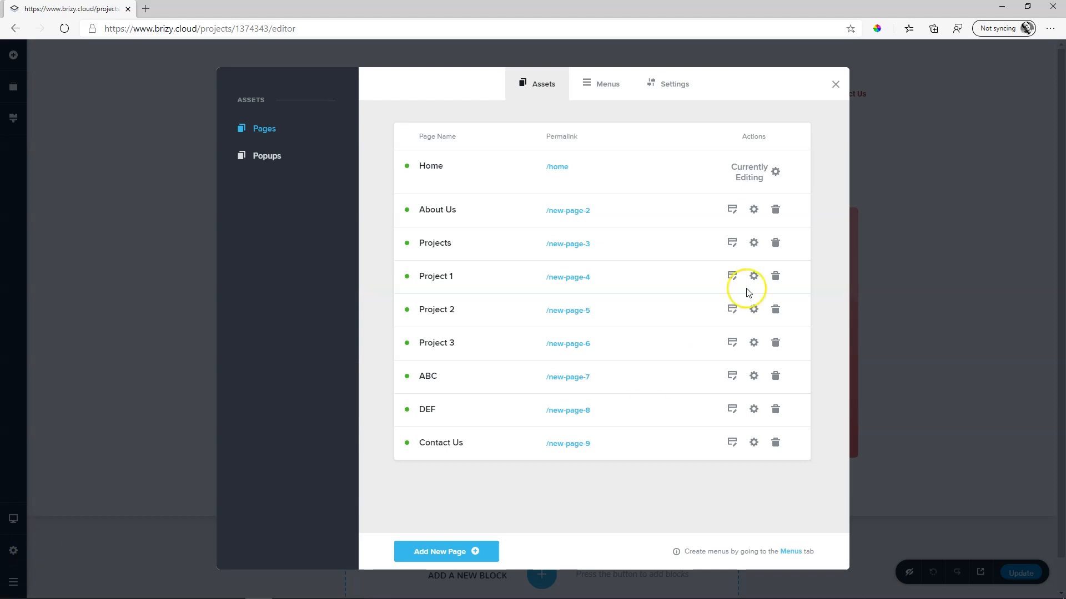
mouse_move(681, 318)
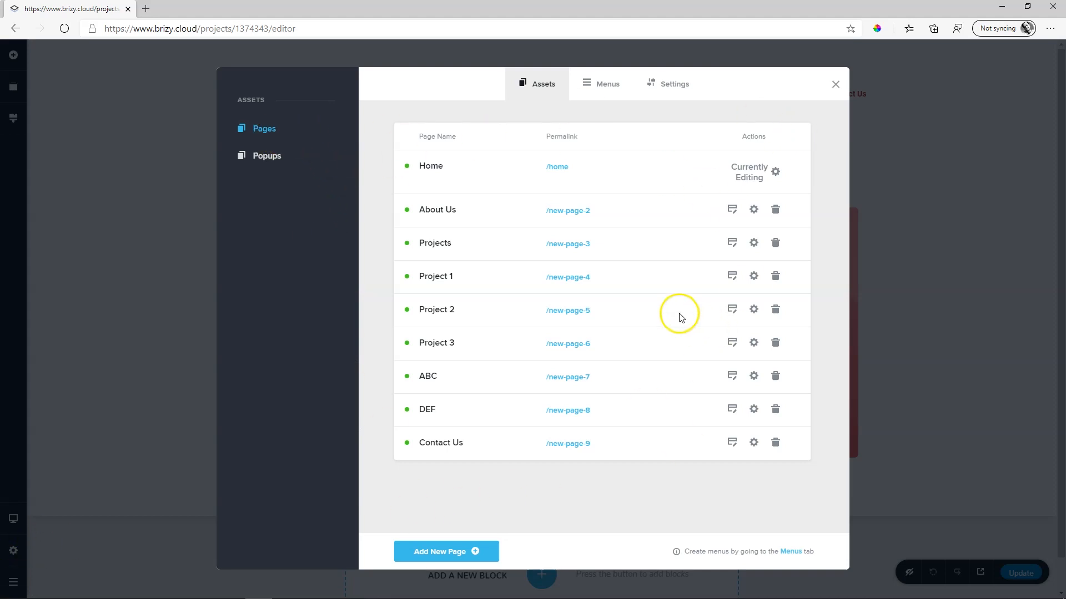
mouse_move(266, 156)
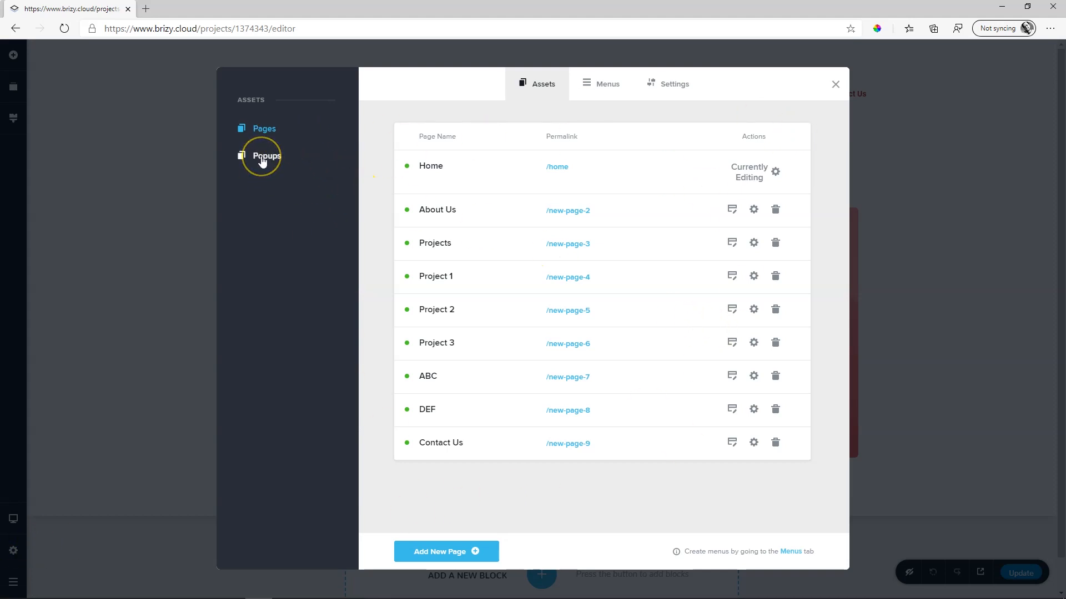
click(266, 155)
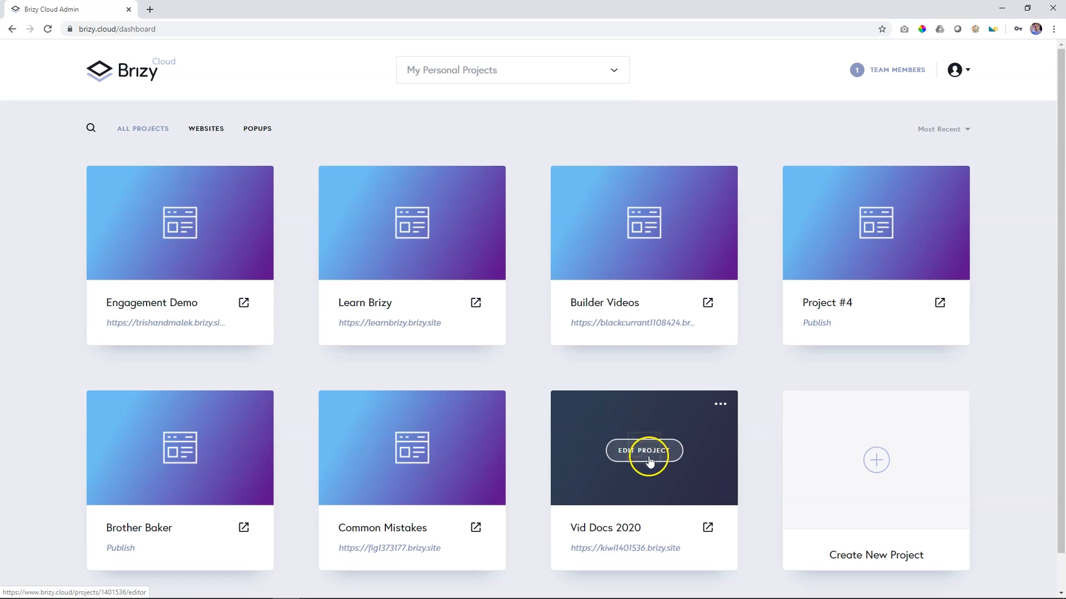
Open the Vid Docs 2020 project from the dashboard into the editor
click(643, 450)
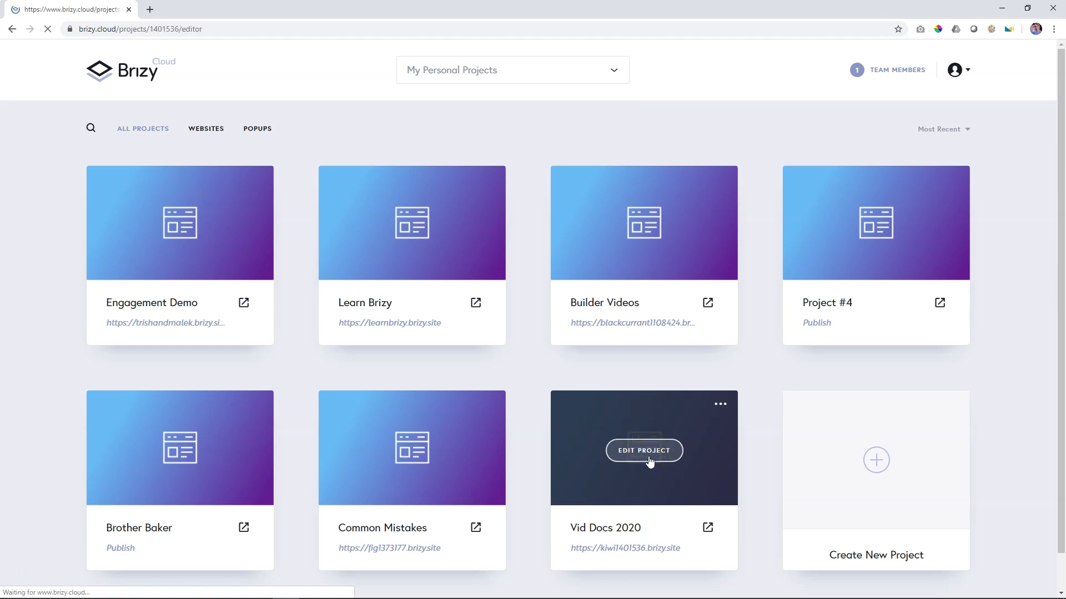
click(642, 450)
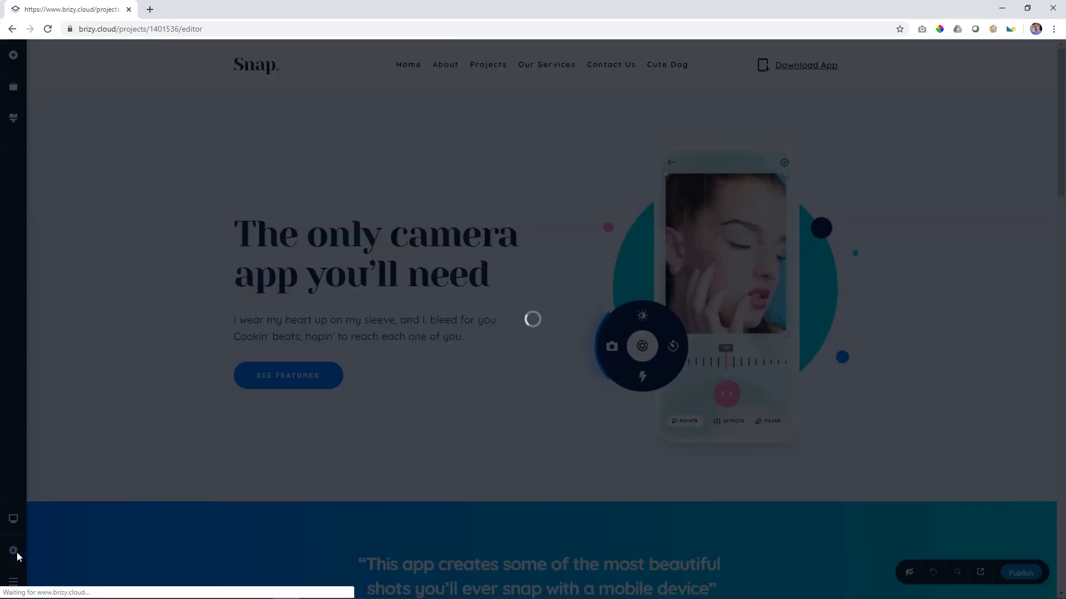
Show Vid Docs 2020's Popups list, which currently has No Popups
click(13, 550)
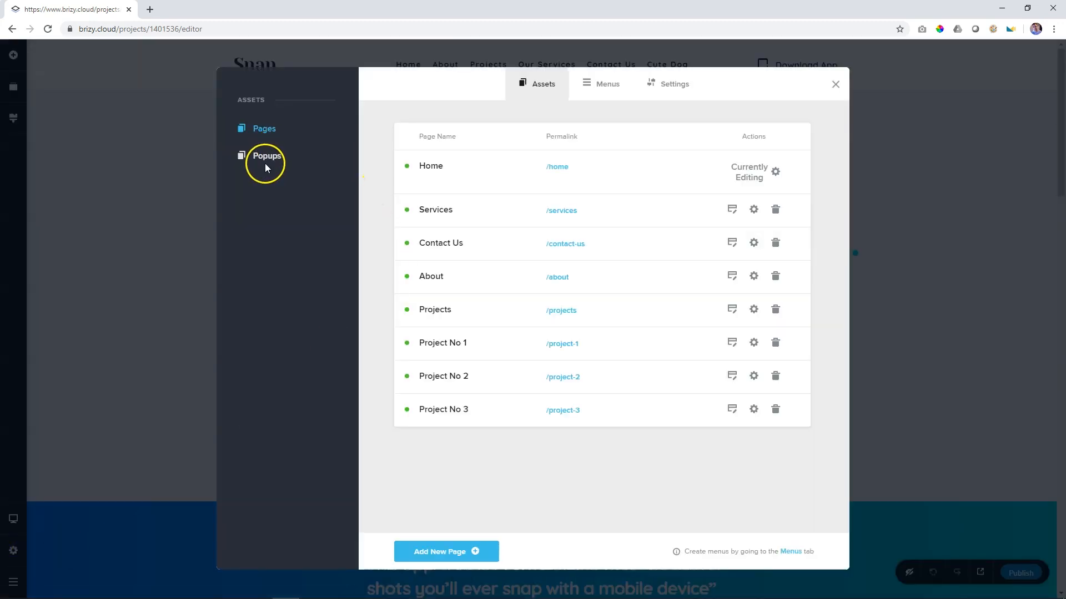
click(266, 156)
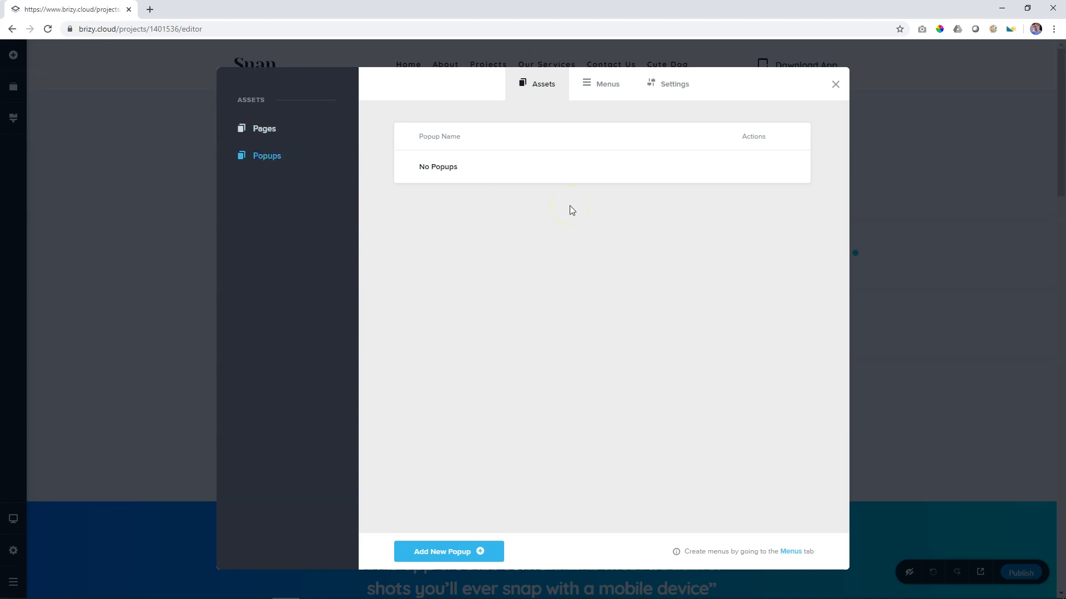
mouse_move(540, 176)
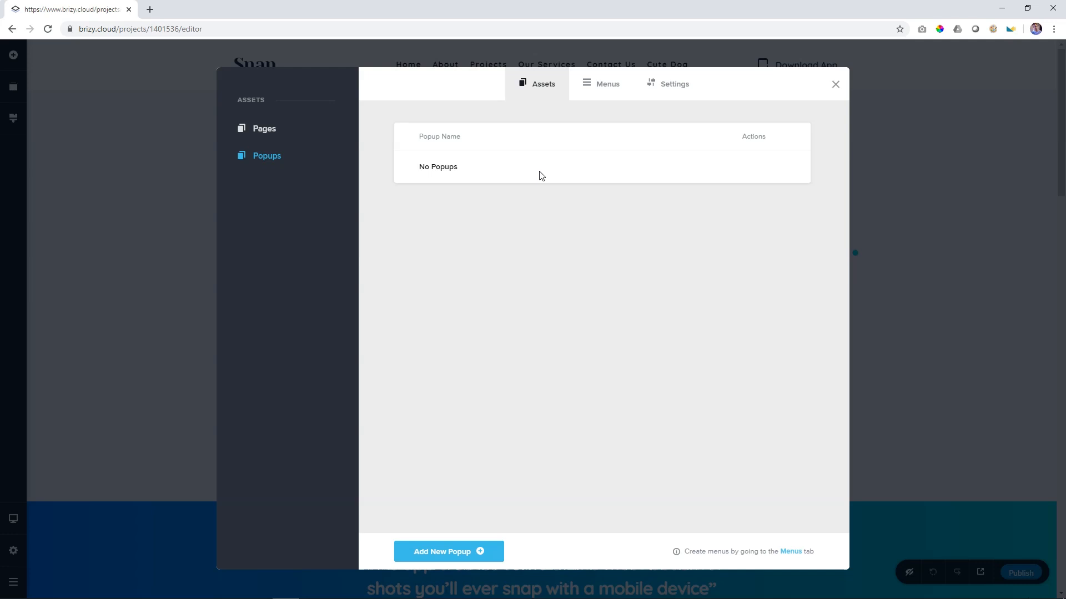
mouse_move(864, 85)
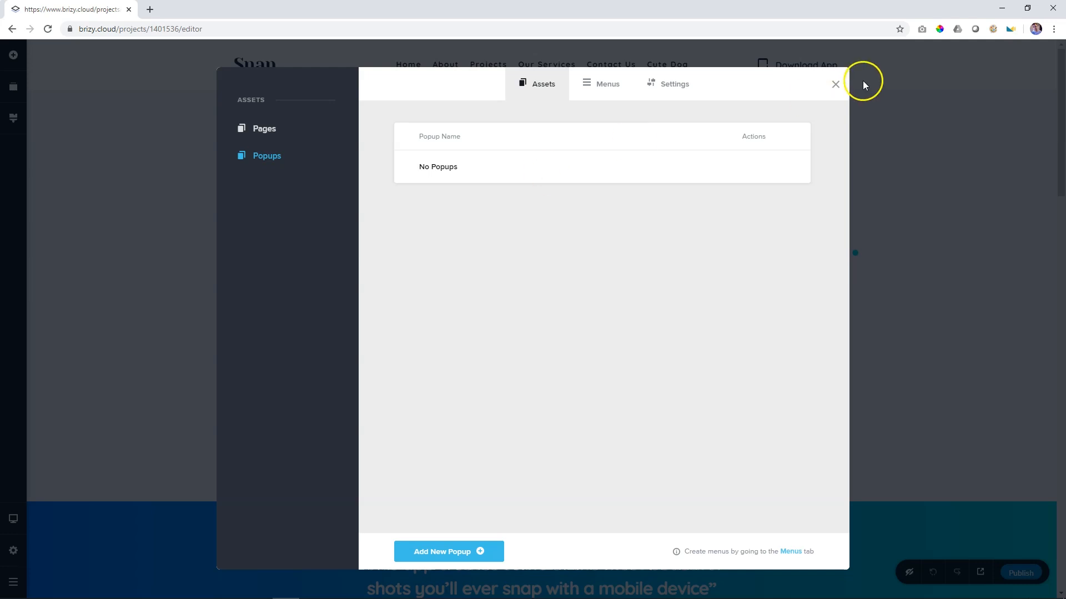
click(835, 85)
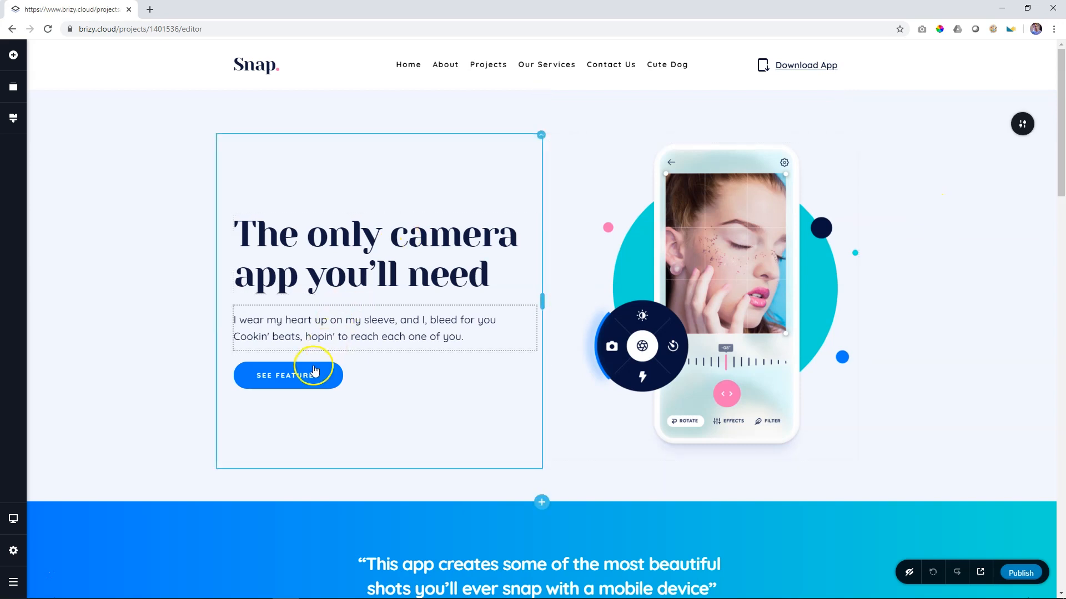
click(287, 375)
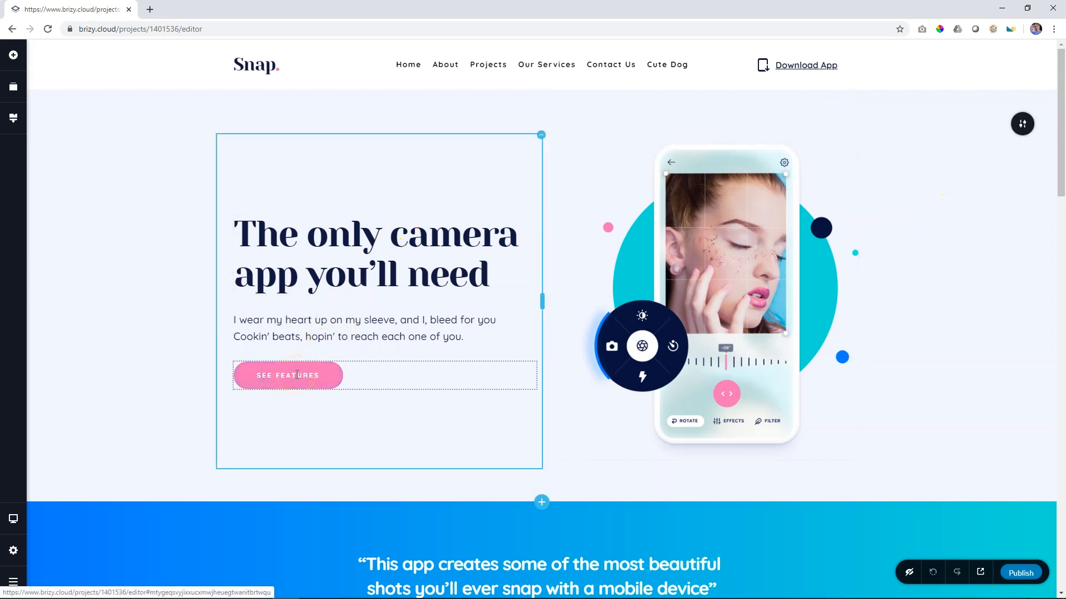
click(288, 375)
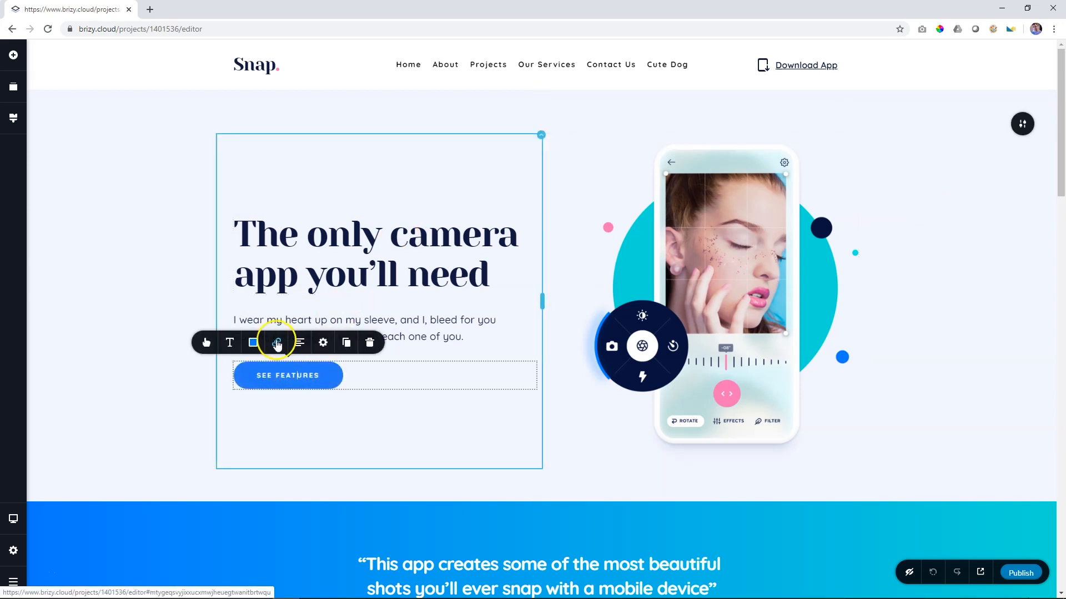
click(276, 343)
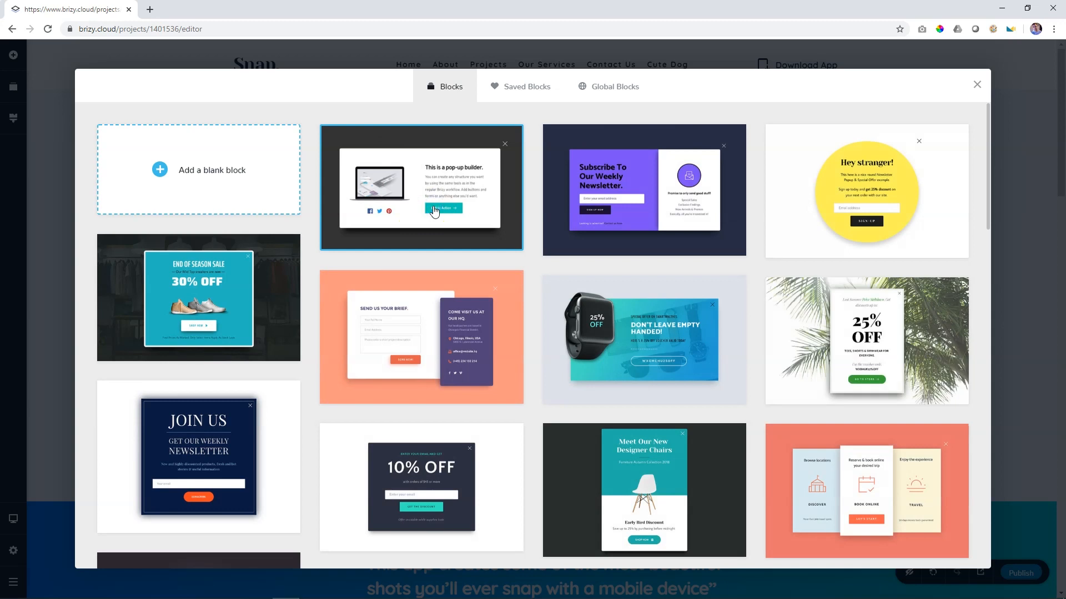
click(976, 85)
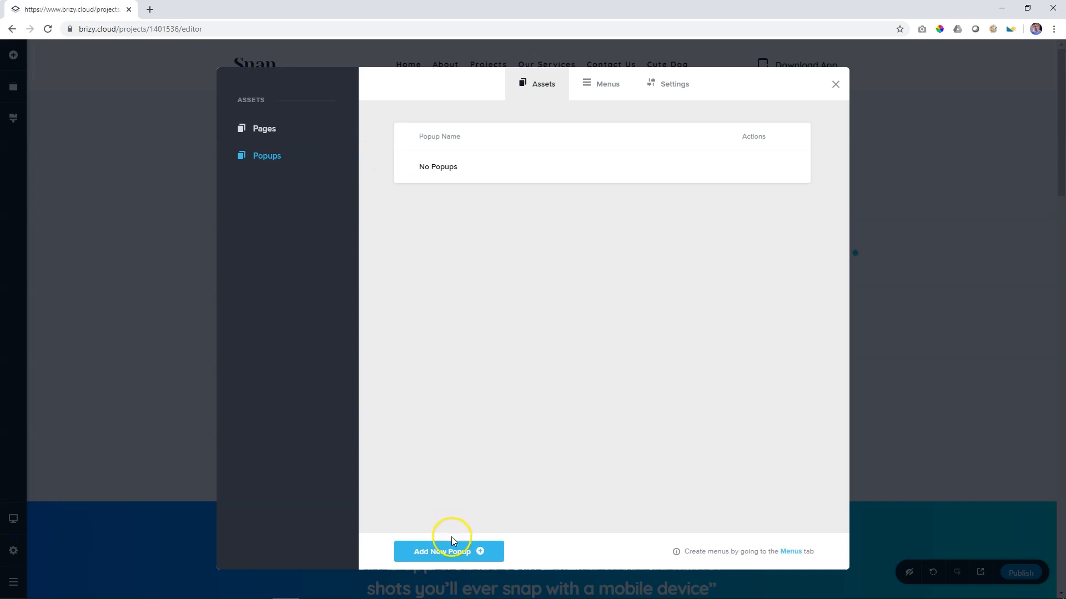
Add a new popup to Vid Docs 2020 and title it 'Funny Popup'
click(447, 552)
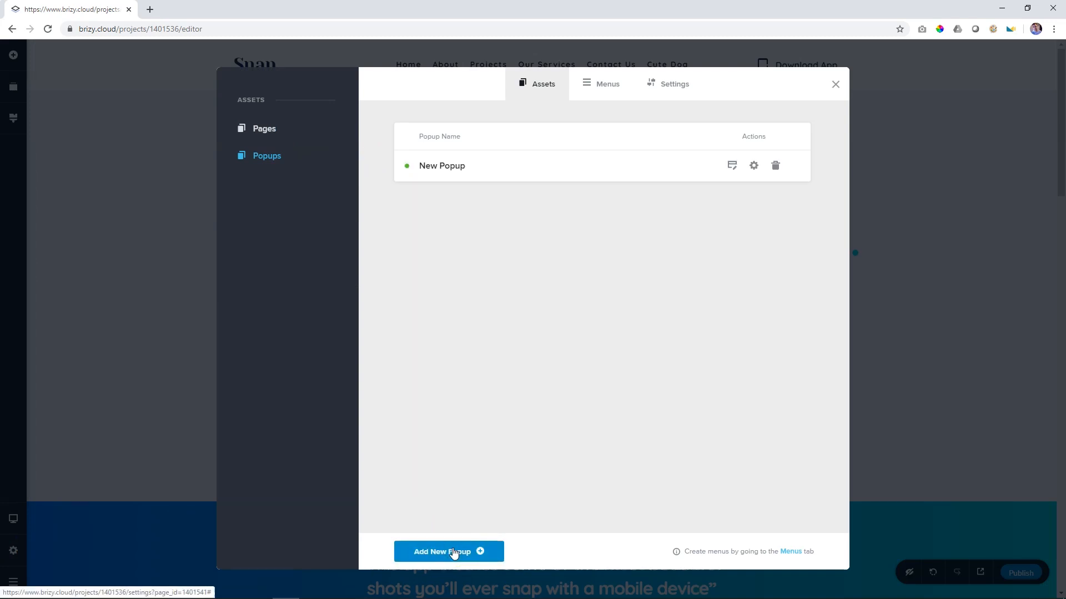
mouse_move(753, 166)
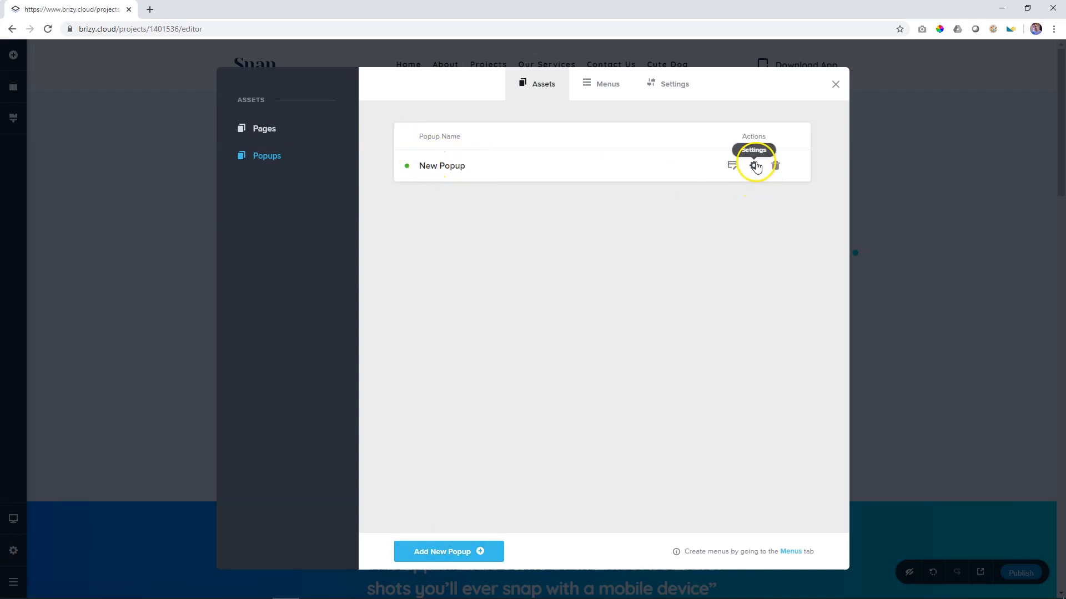
click(752, 165)
text(P)
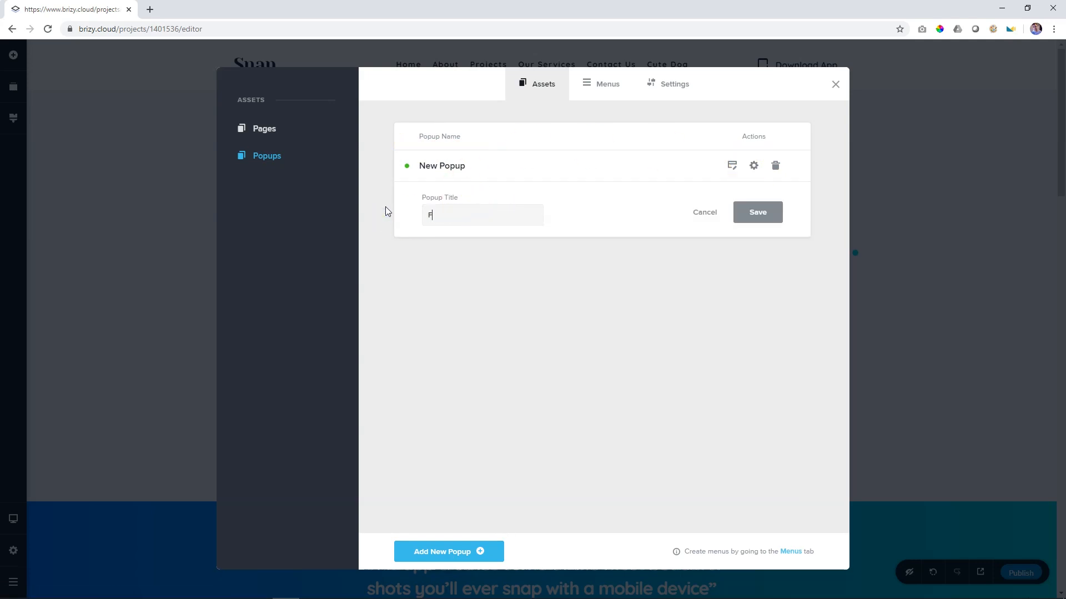
text(unny Popup)
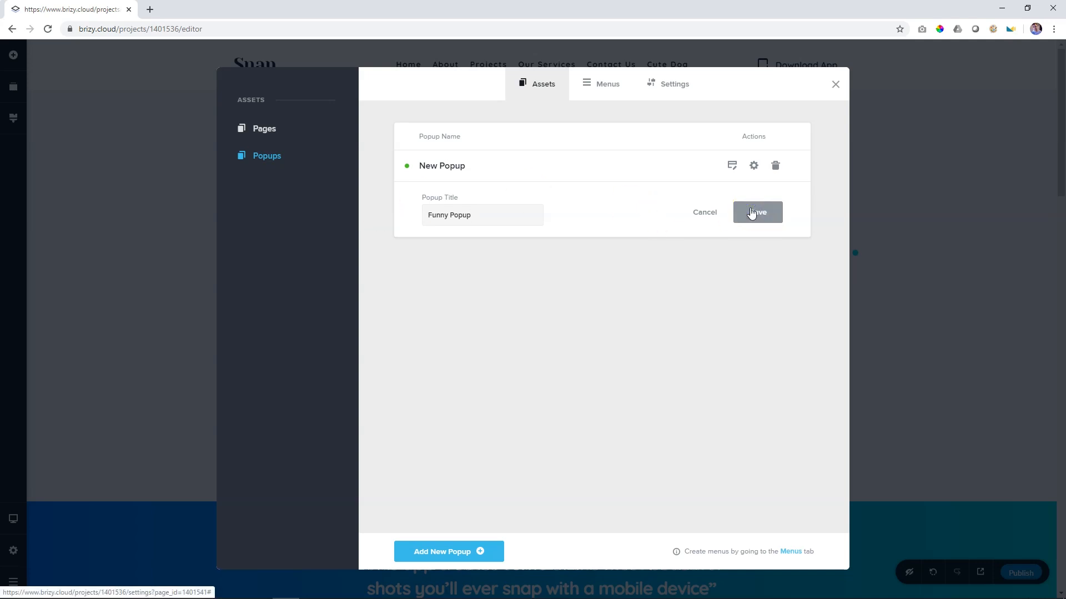
click(756, 212)
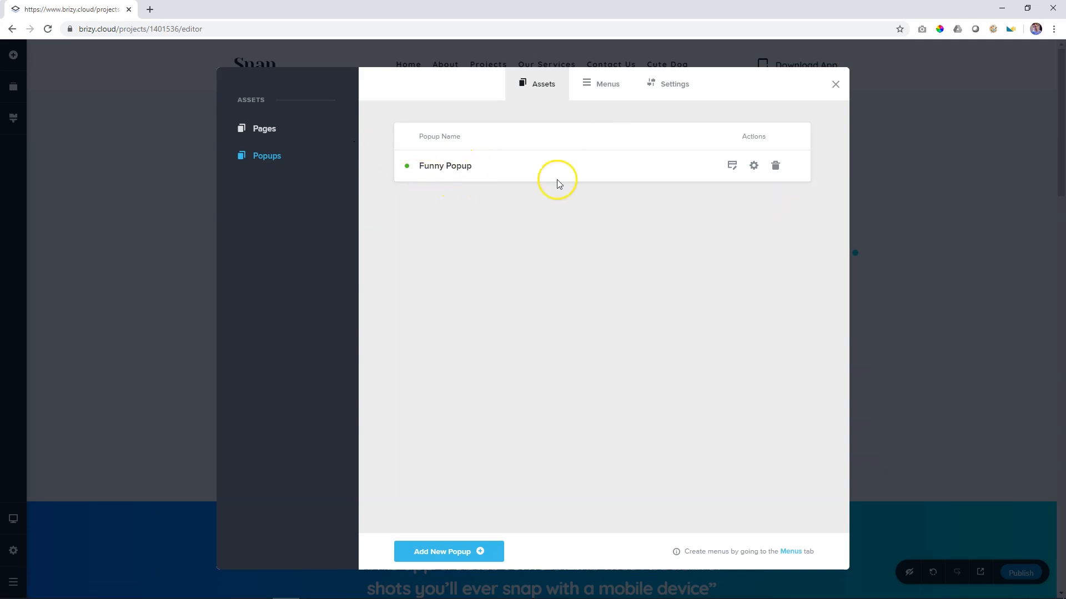
click(731, 165)
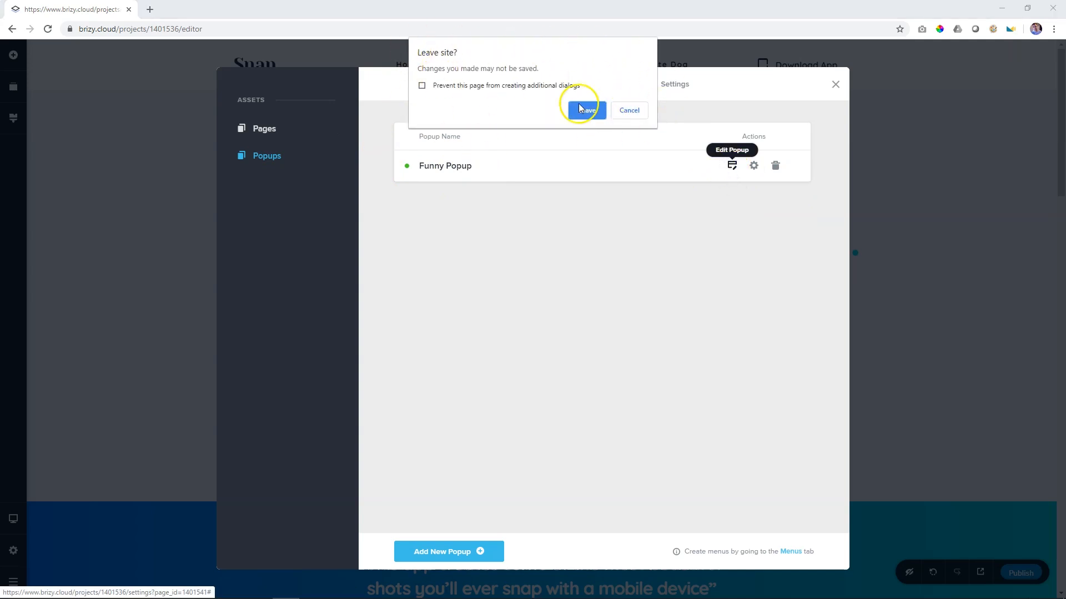
mouse_move(589, 98)
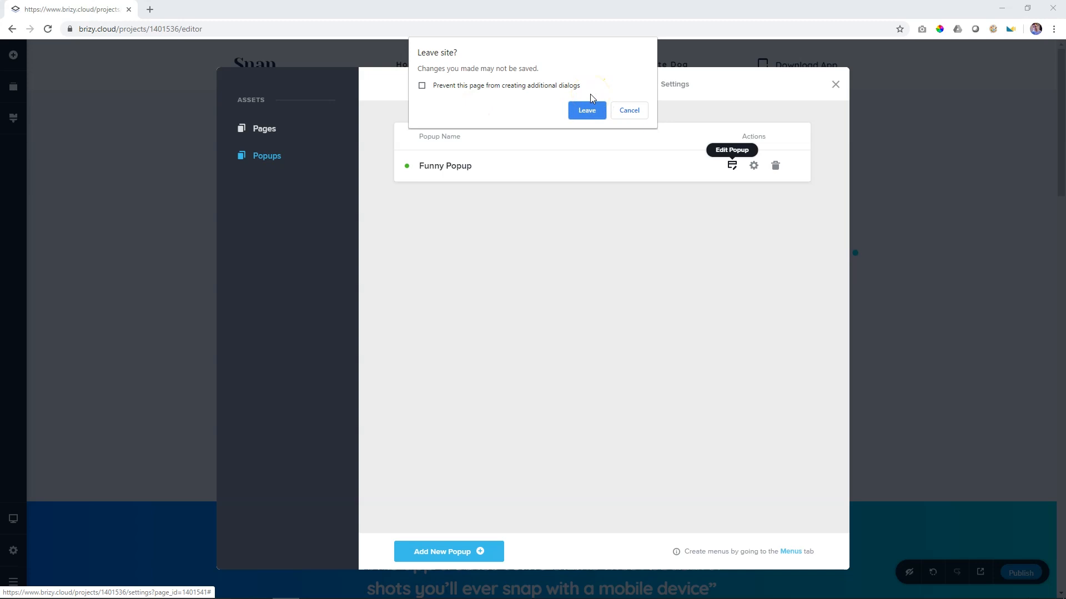
mouse_move(189, 349)
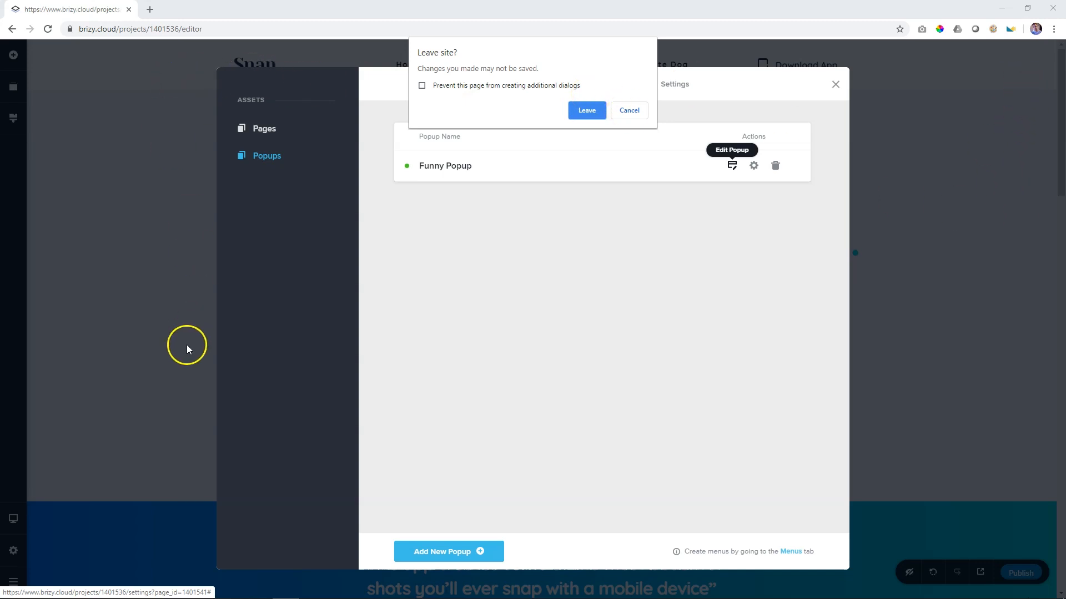
mouse_move(676, 104)
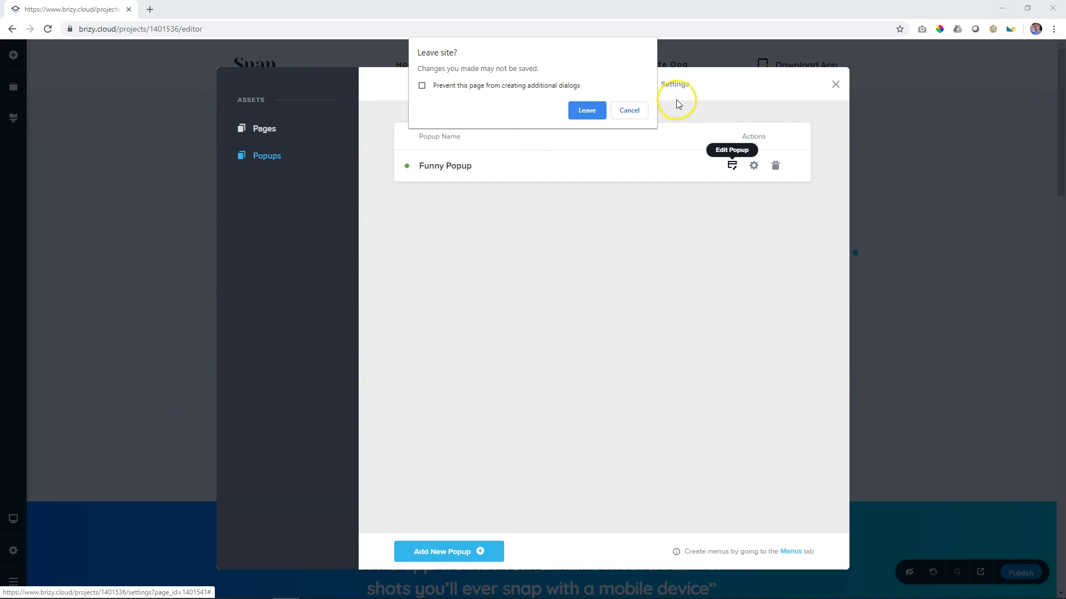
mouse_move(559, 192)
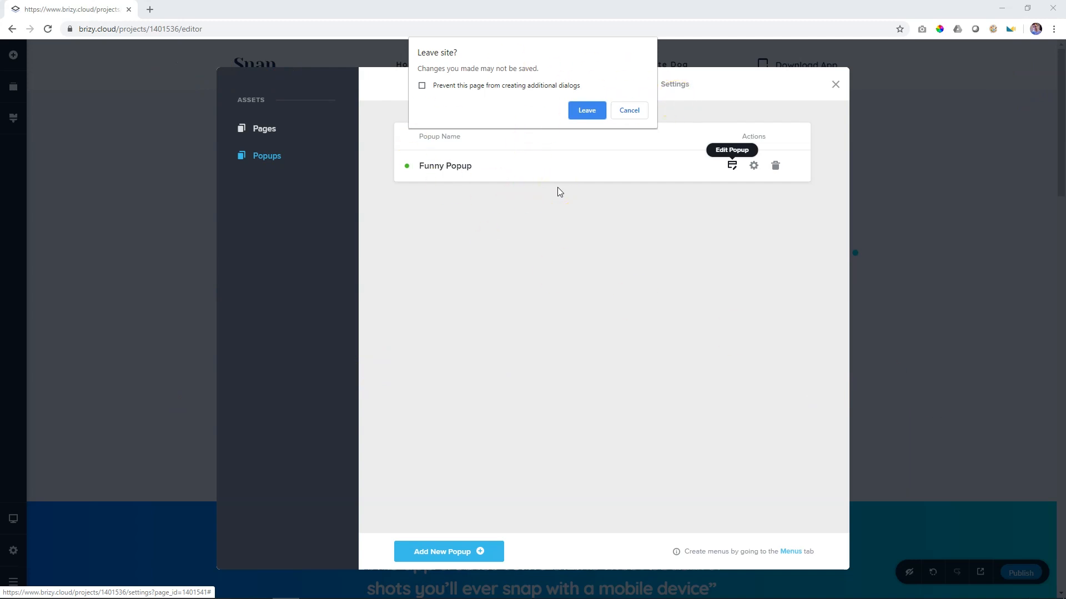
mouse_move(952, 382)
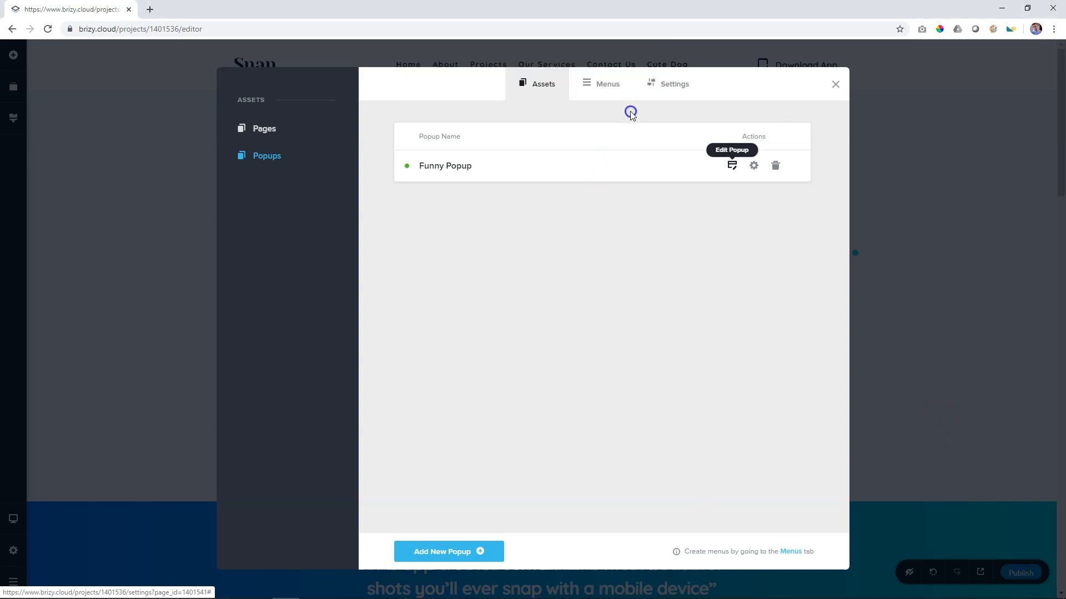
Publish the site, then open Funny Popup in the popup builder
click(835, 84)
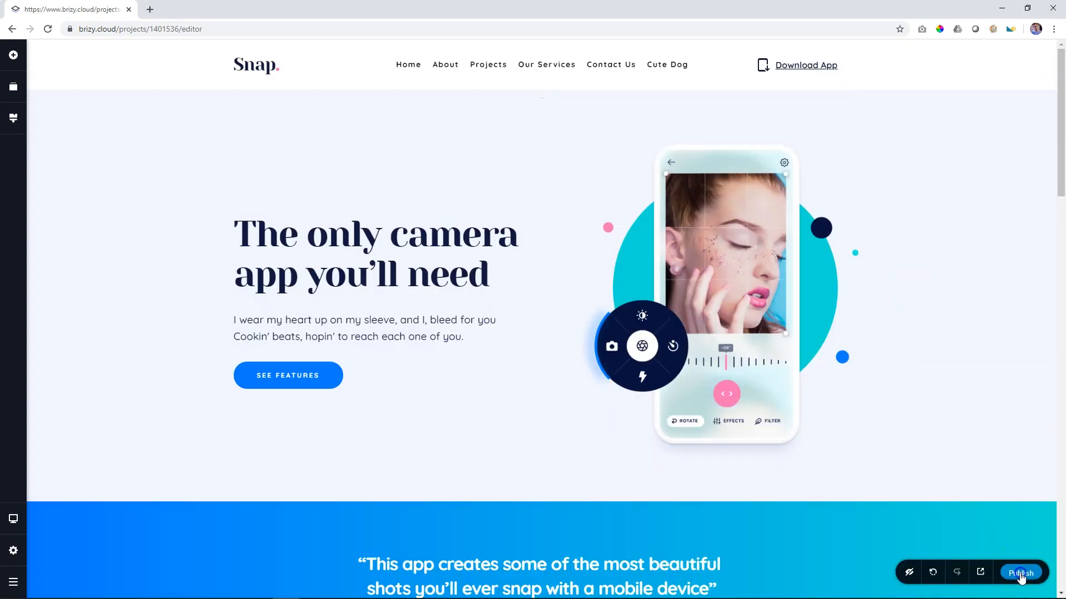
click(704, 299)
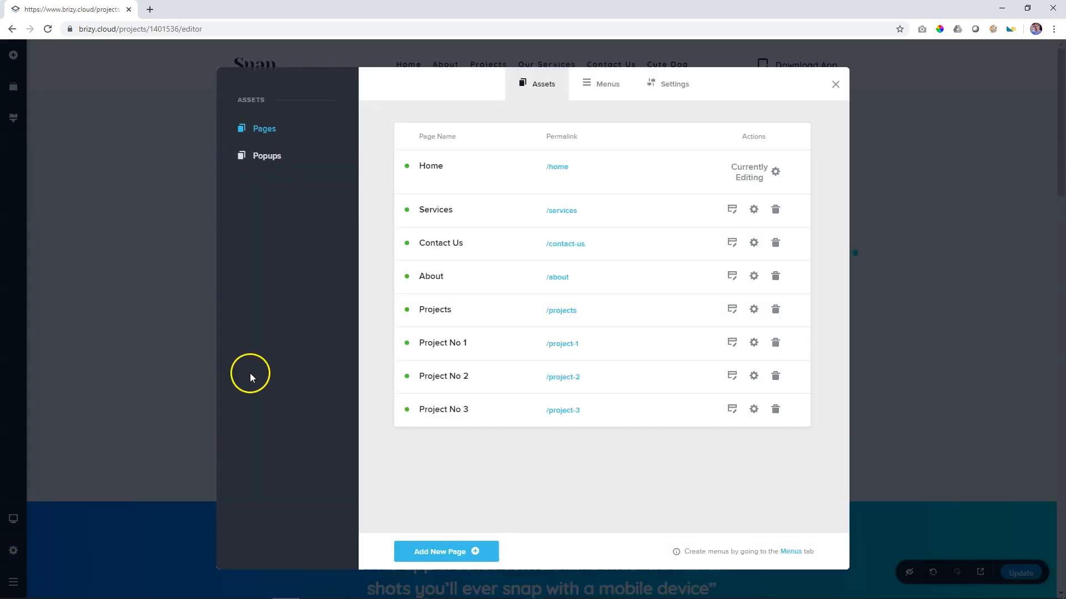
click(268, 155)
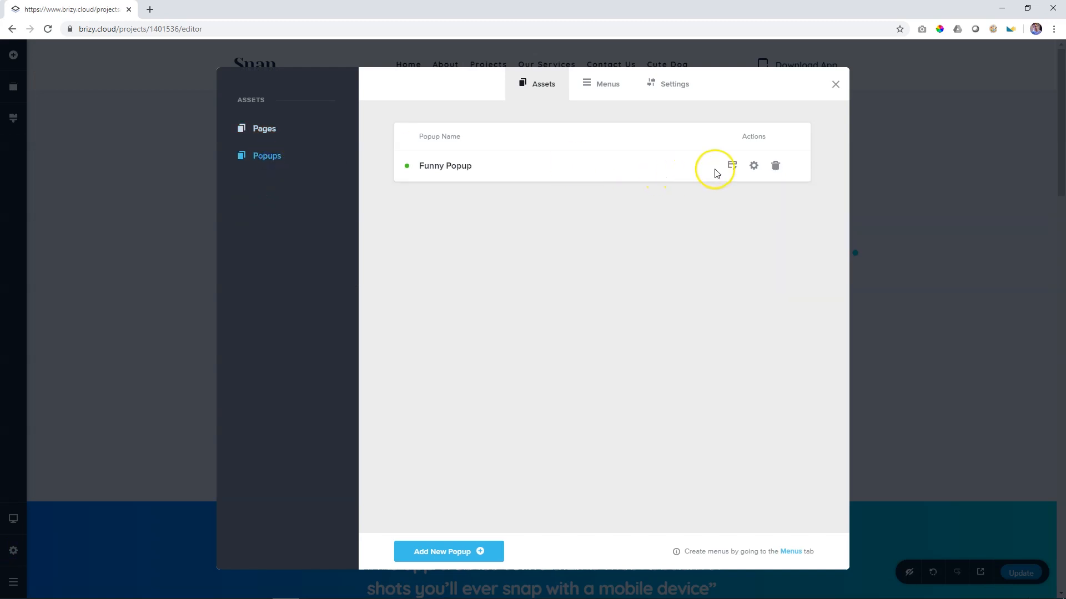
click(731, 165)
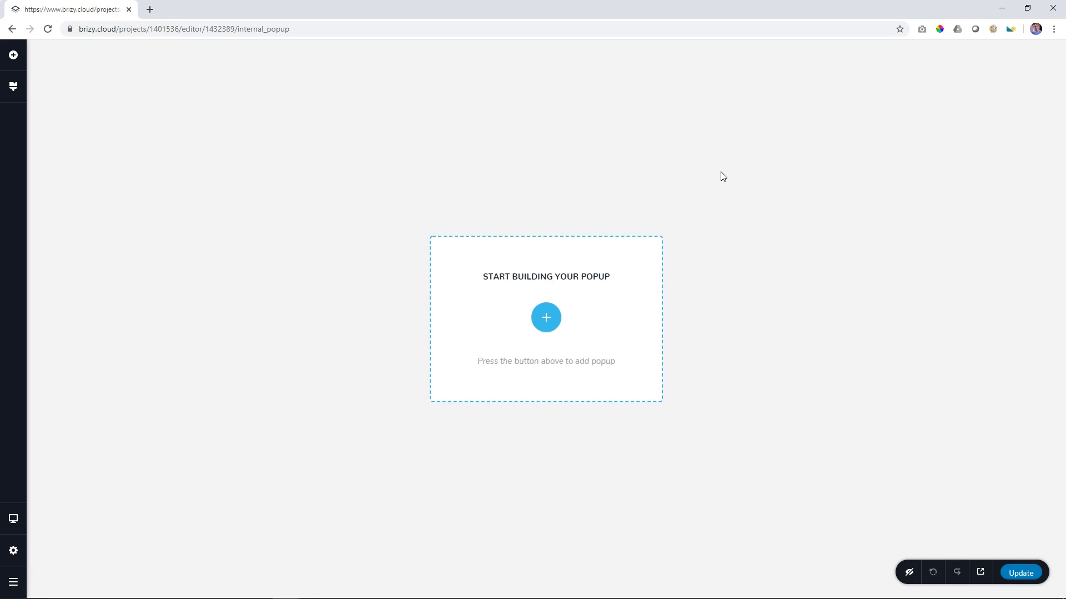
Fill Funny Popup with the End of Season Sale 30% OFF template and bring up its options
click(545, 318)
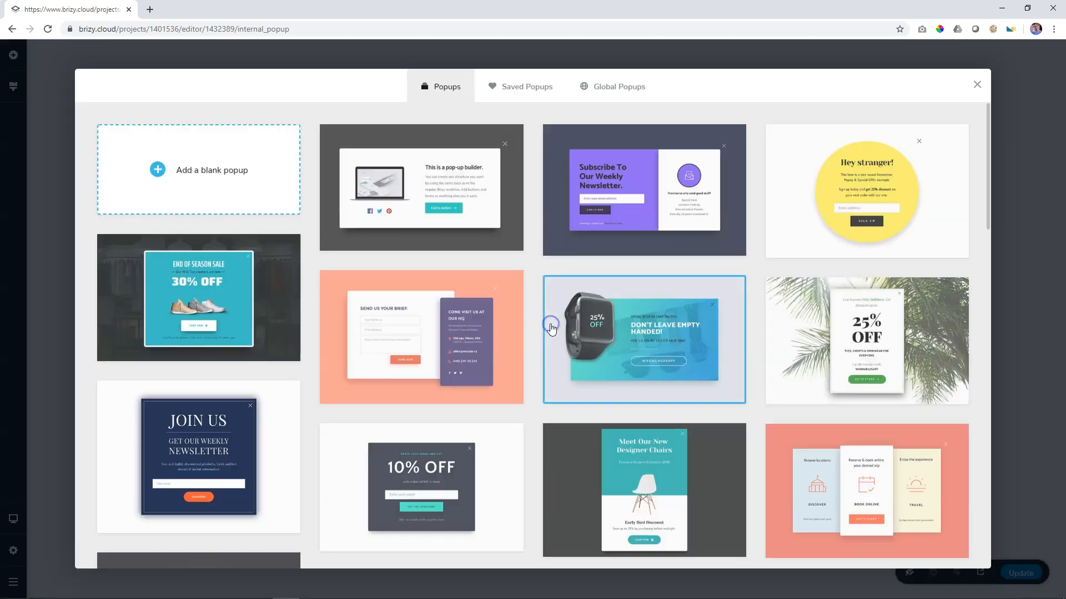
mouse_move(544, 265)
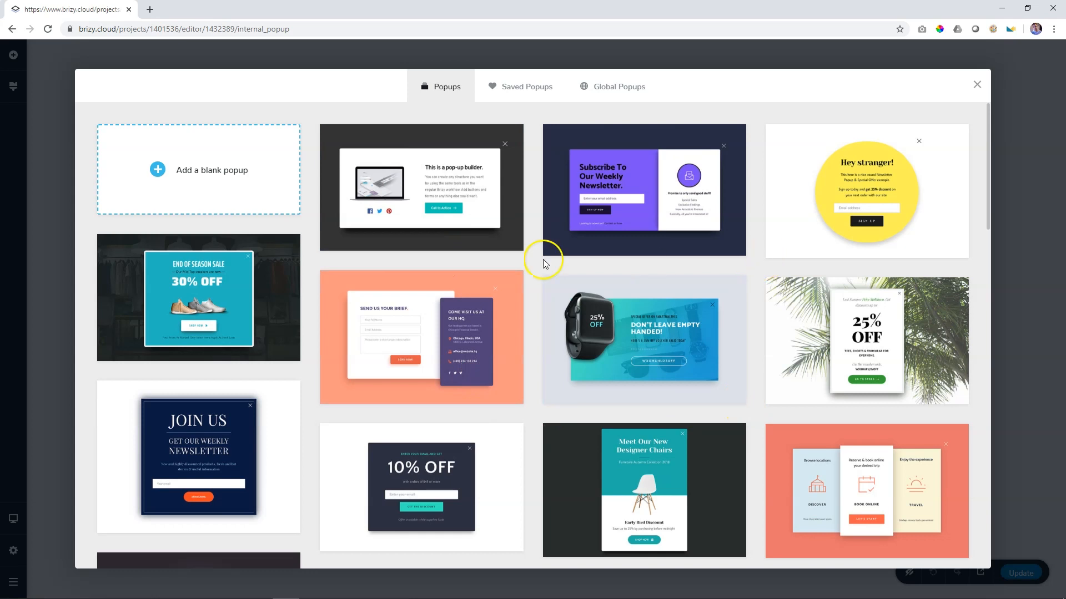
mouse_move(216, 174)
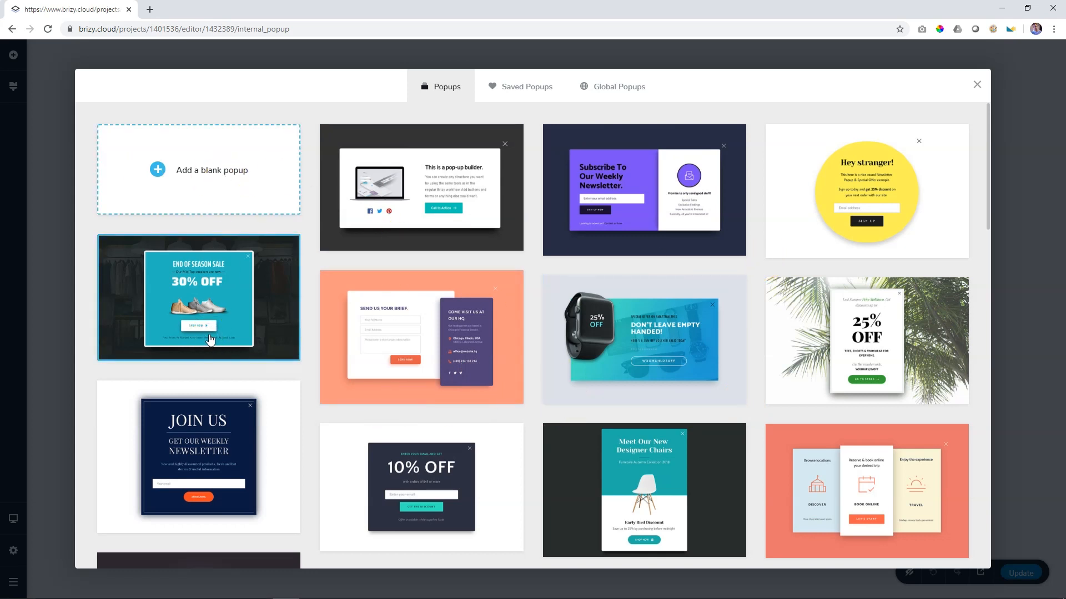
click(198, 297)
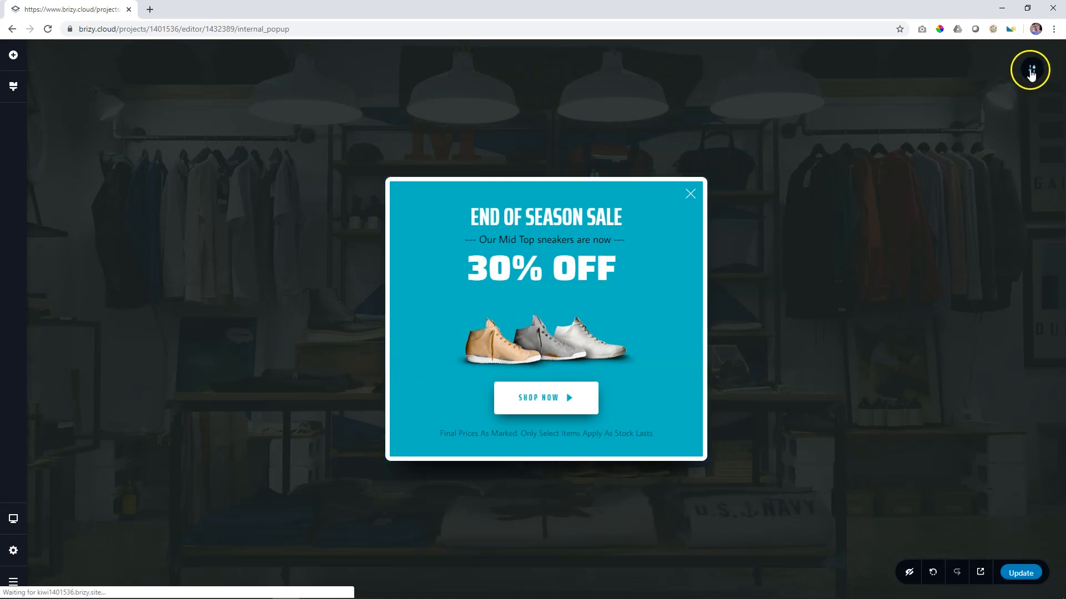
click(1029, 69)
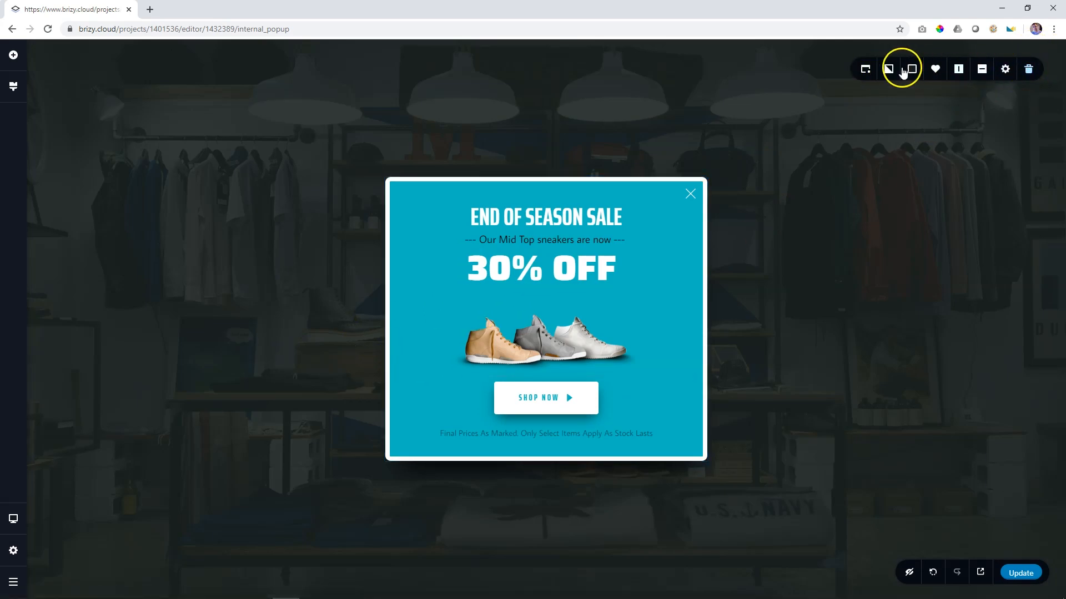
click(888, 69)
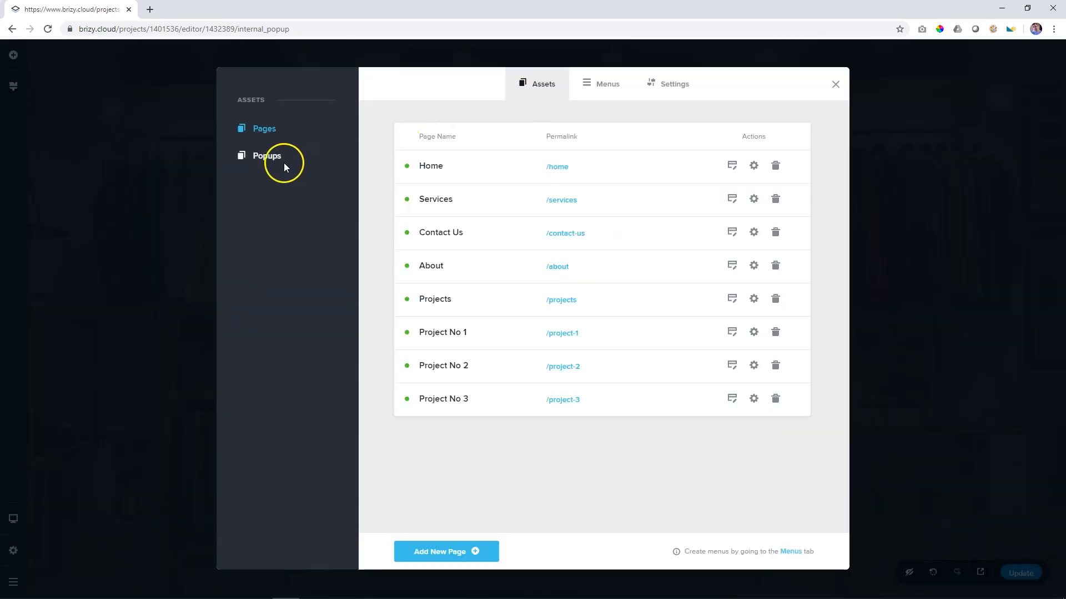
mouse_move(264, 129)
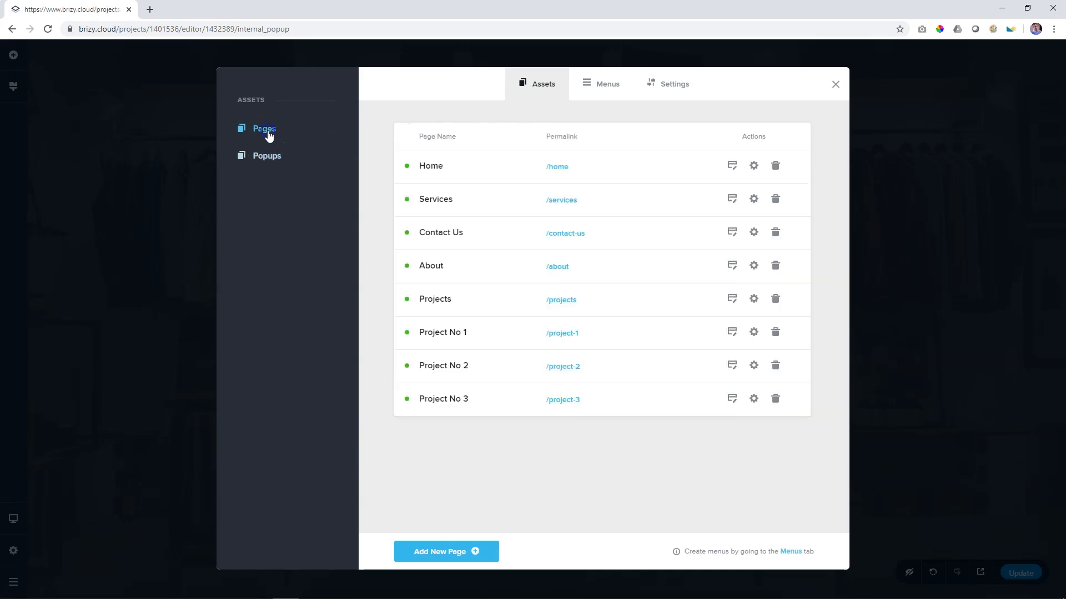
Return to the Pages list and start editing the Home page
click(731, 166)
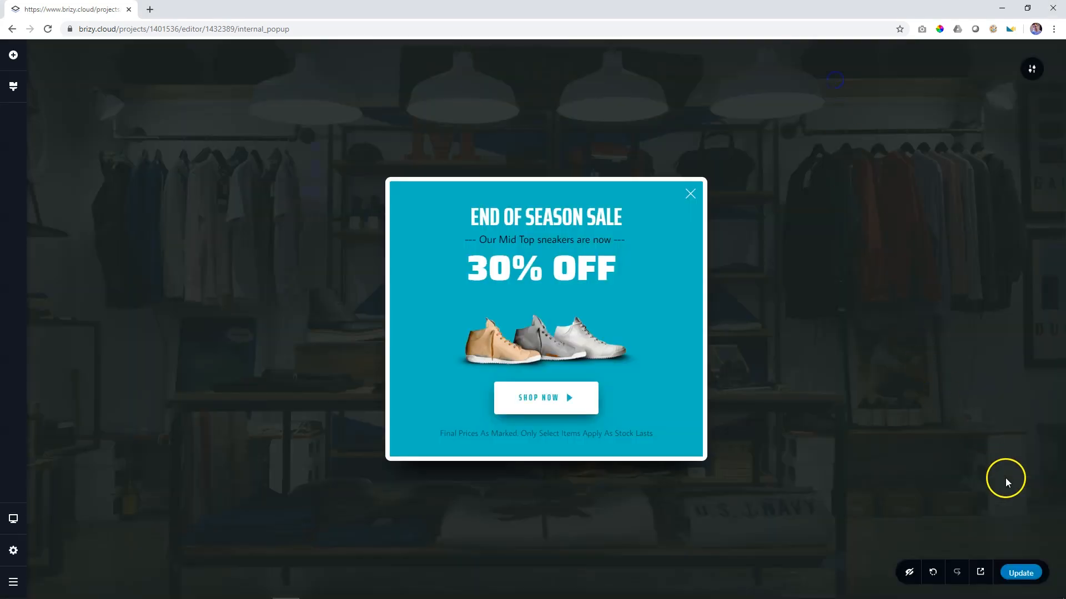
mouse_move(122, 492)
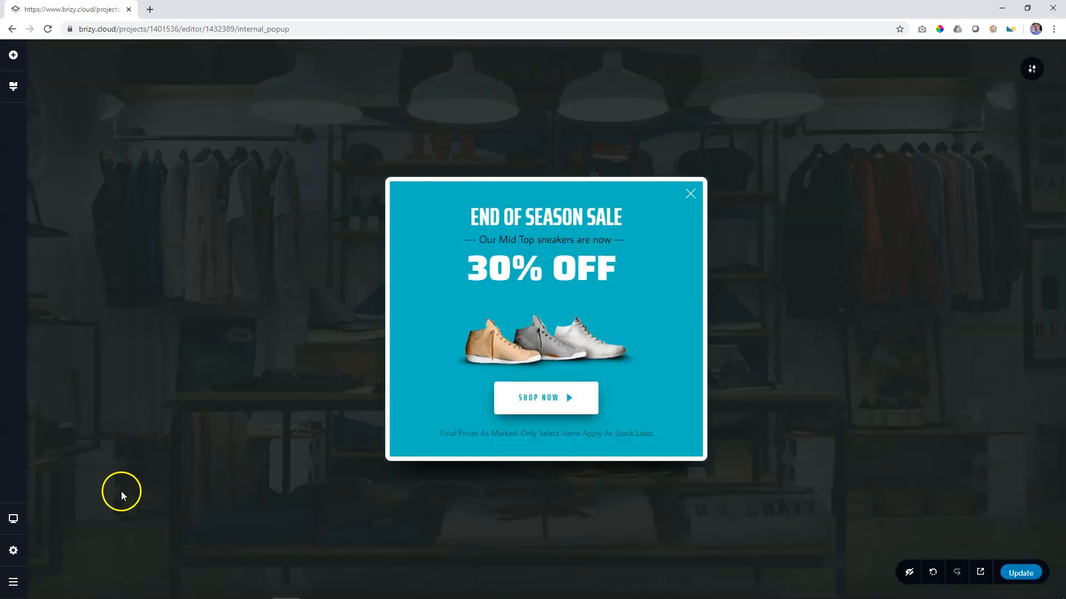
click(13, 86)
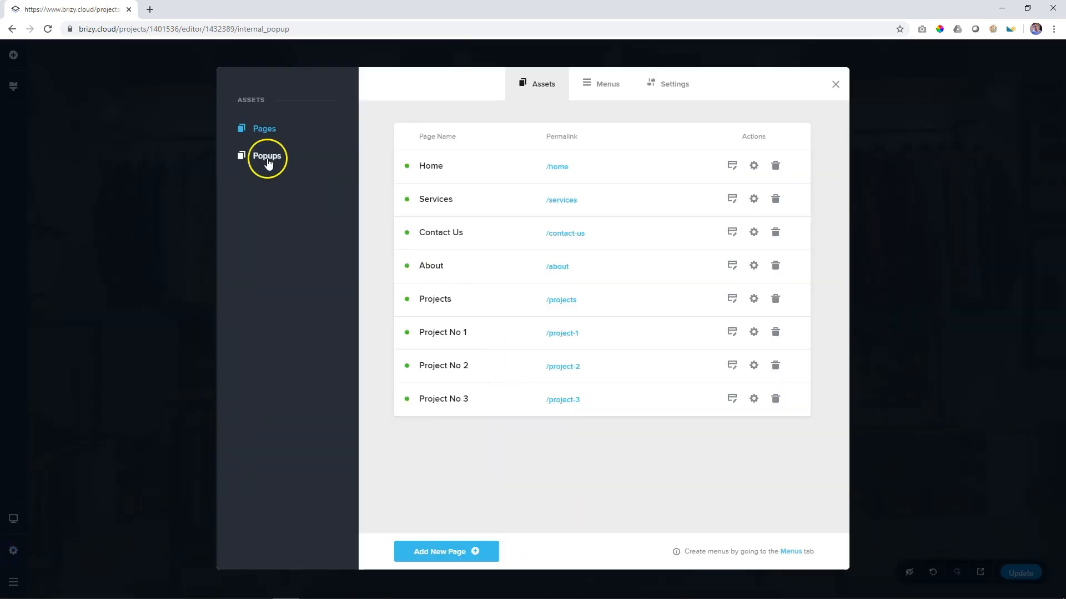
click(731, 165)
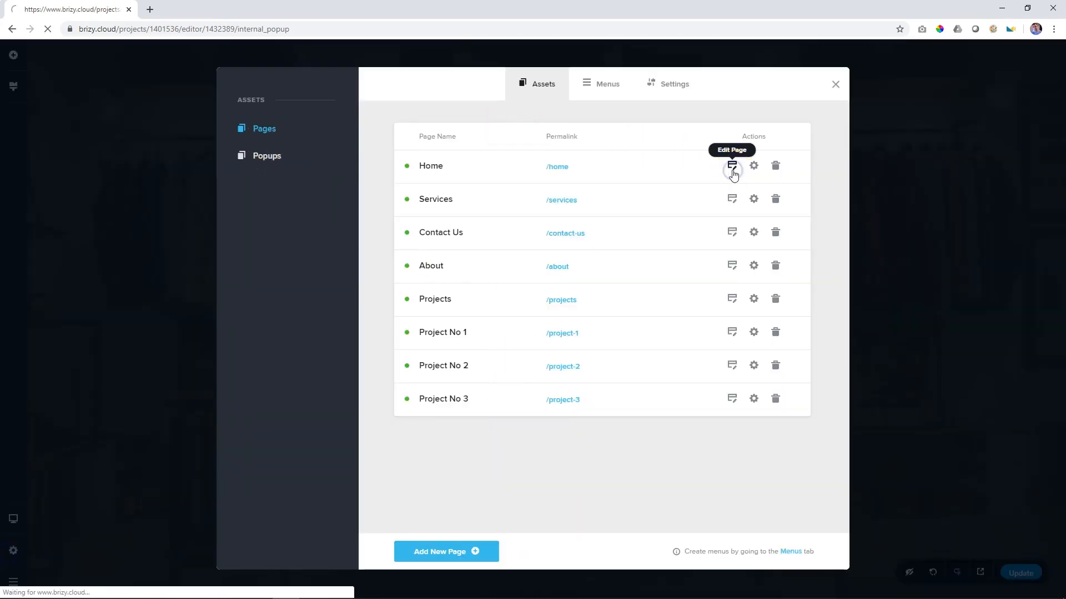
Delete Funny Popup from the Popups list, confirming so it shows No Popups
click(731, 165)
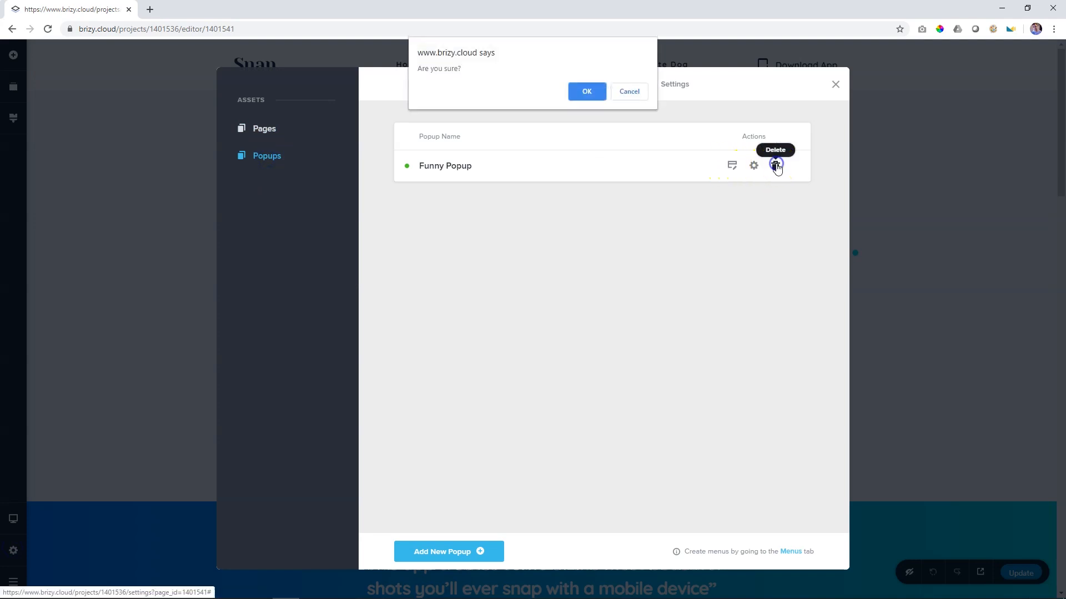
click(586, 91)
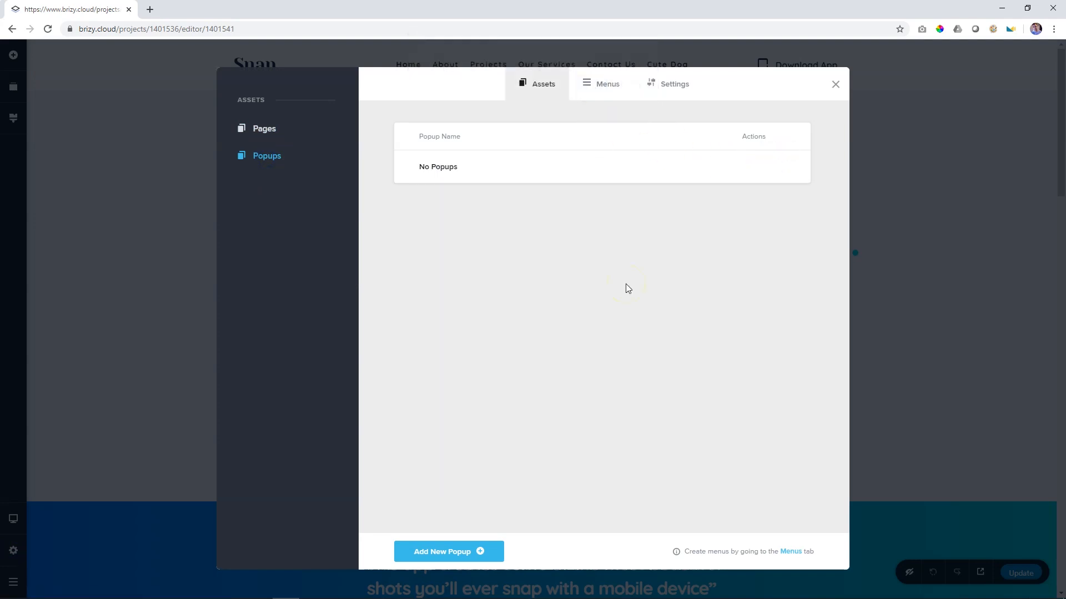
mouse_move(539, 372)
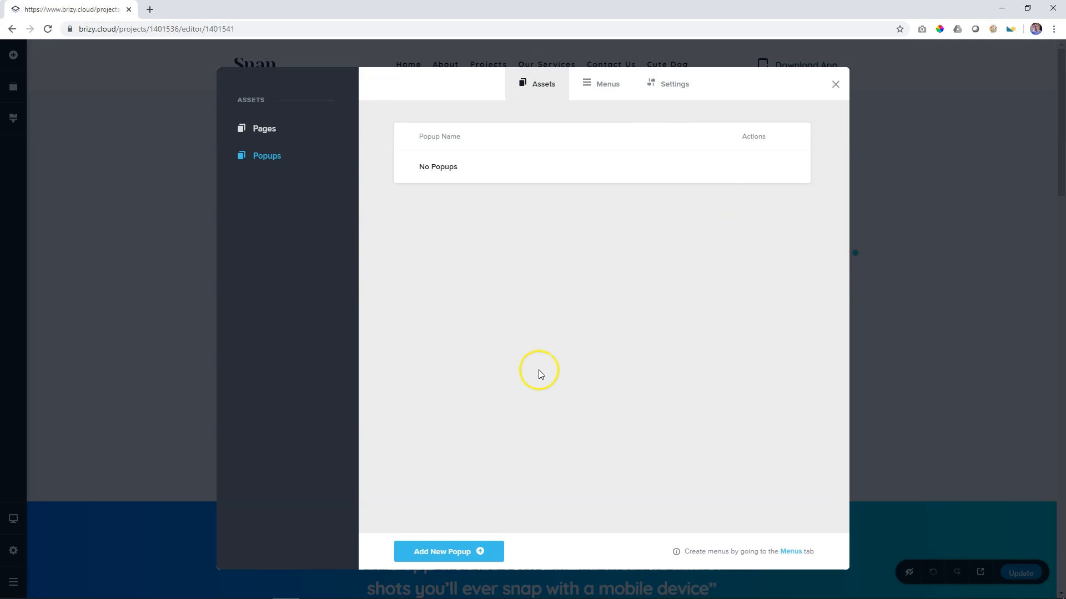
mouse_move(540, 373)
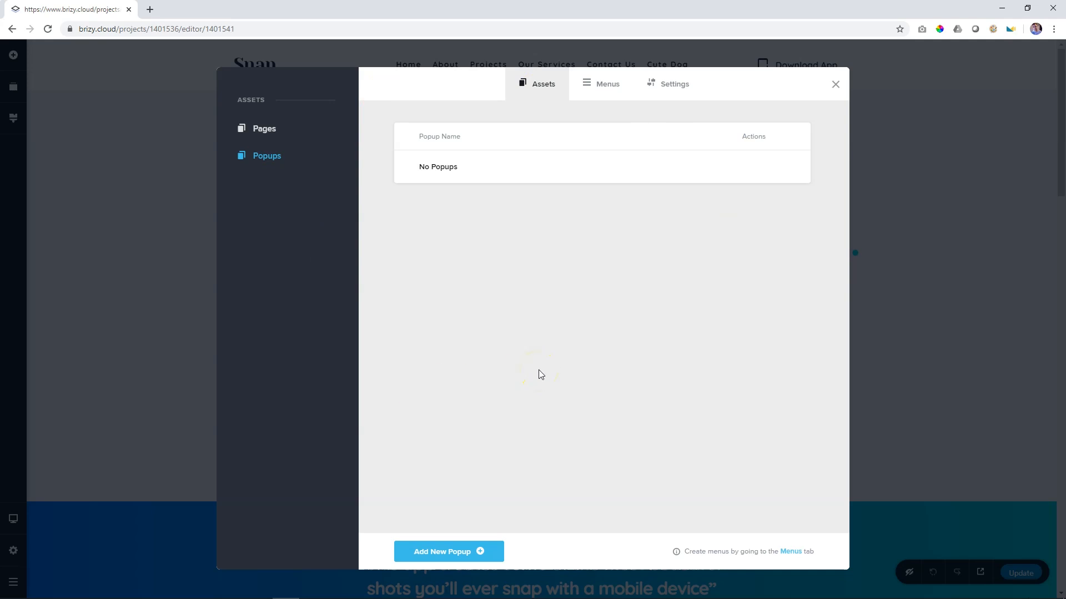